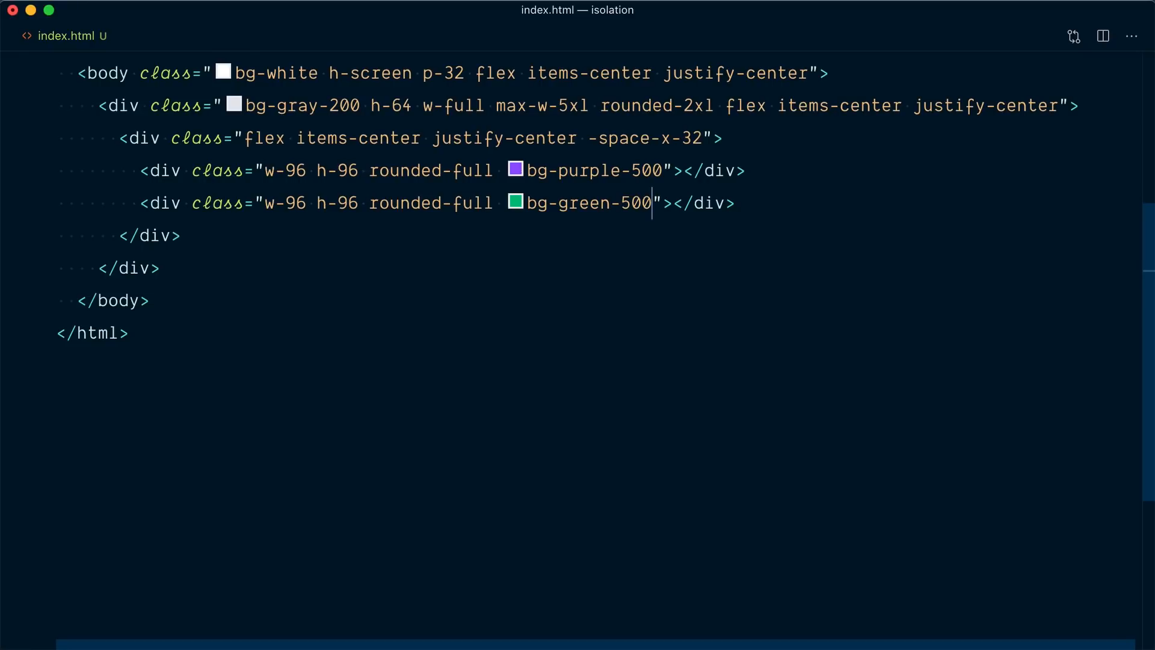
Step: Give the green circle mix-blend-lighten, replacing the suggested mix-blend-darken class
{"action": "type", "text": "mix-blend"}
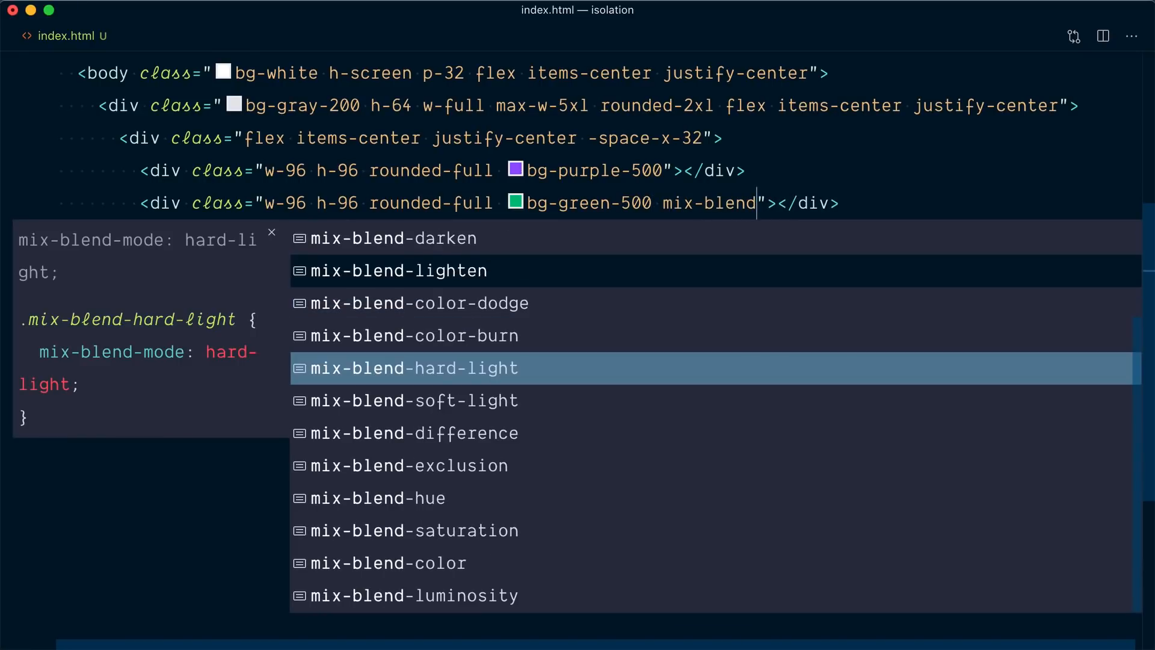
{"action": "left_click", "coordinate": [393, 238]}
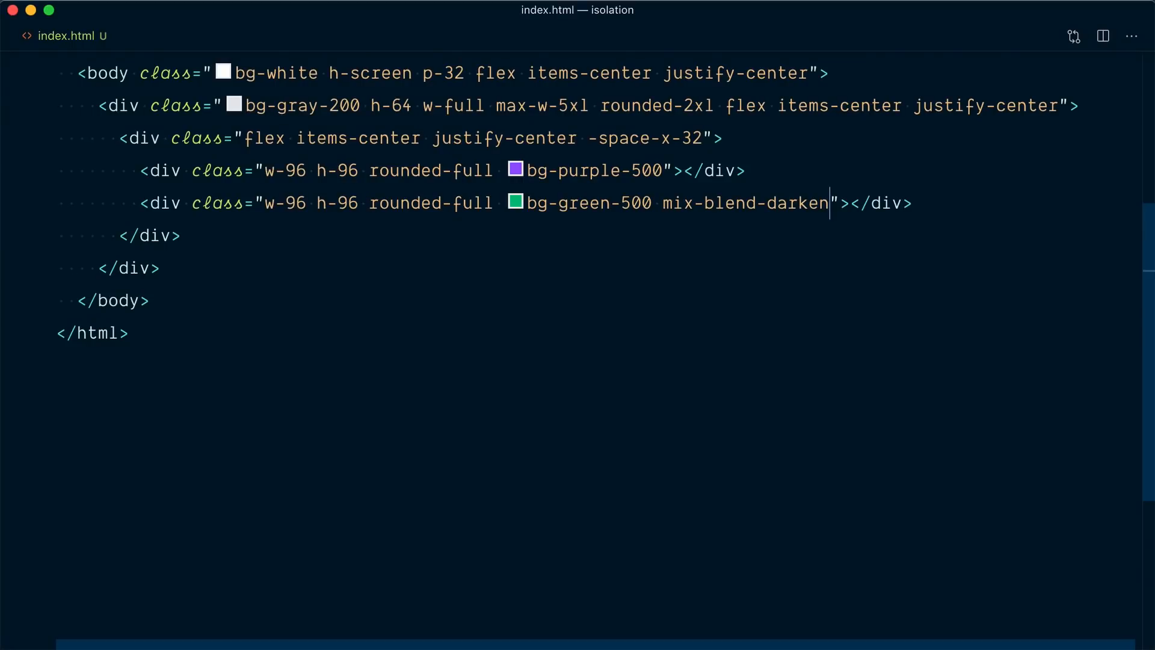
{"action": "double_click", "coordinate": [797, 202]}
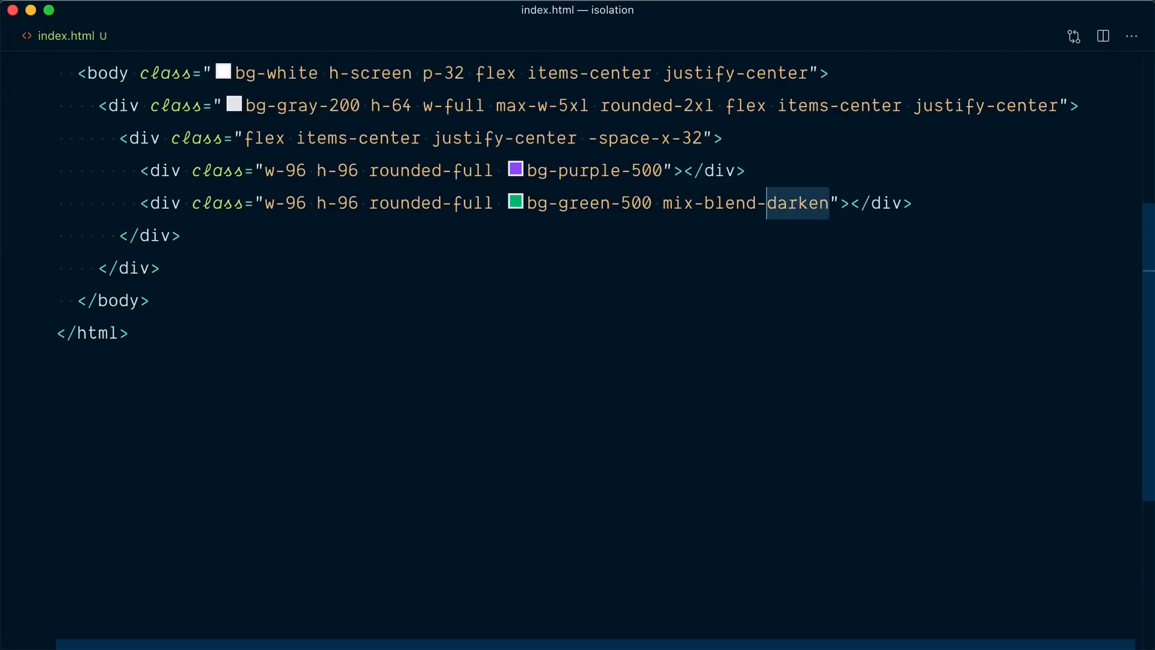
{"action": "type", "text": "lighten"}
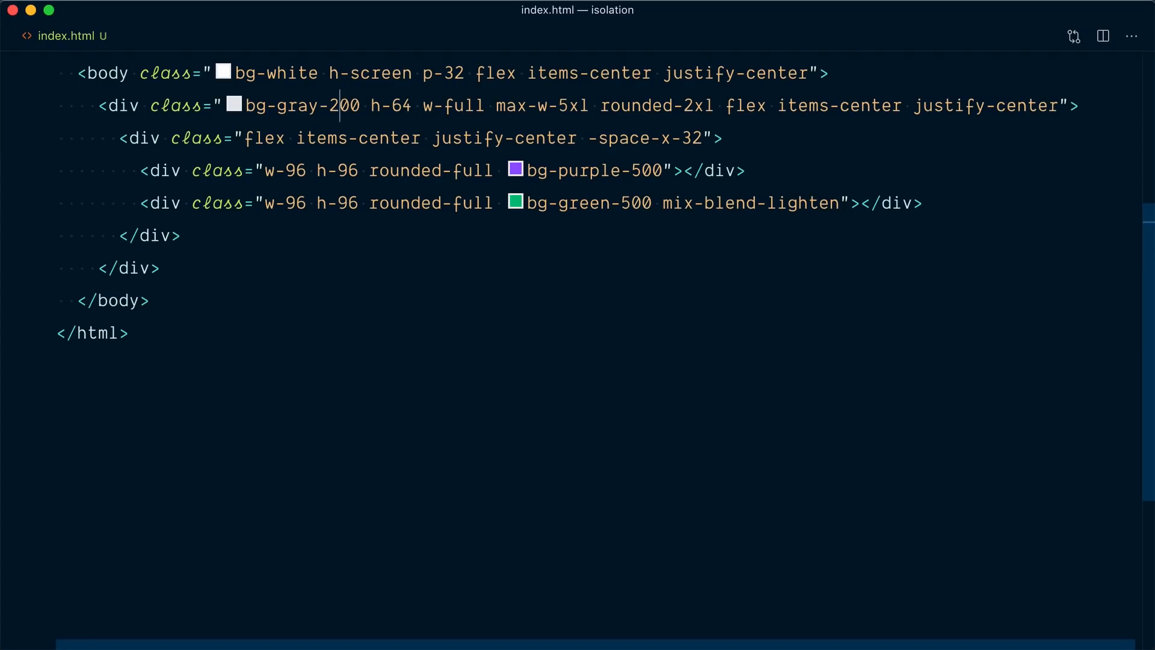
Step: Change the rounded container's bg-gray-200 class to bg-gray-700
{"action": "type", "text": "700"}
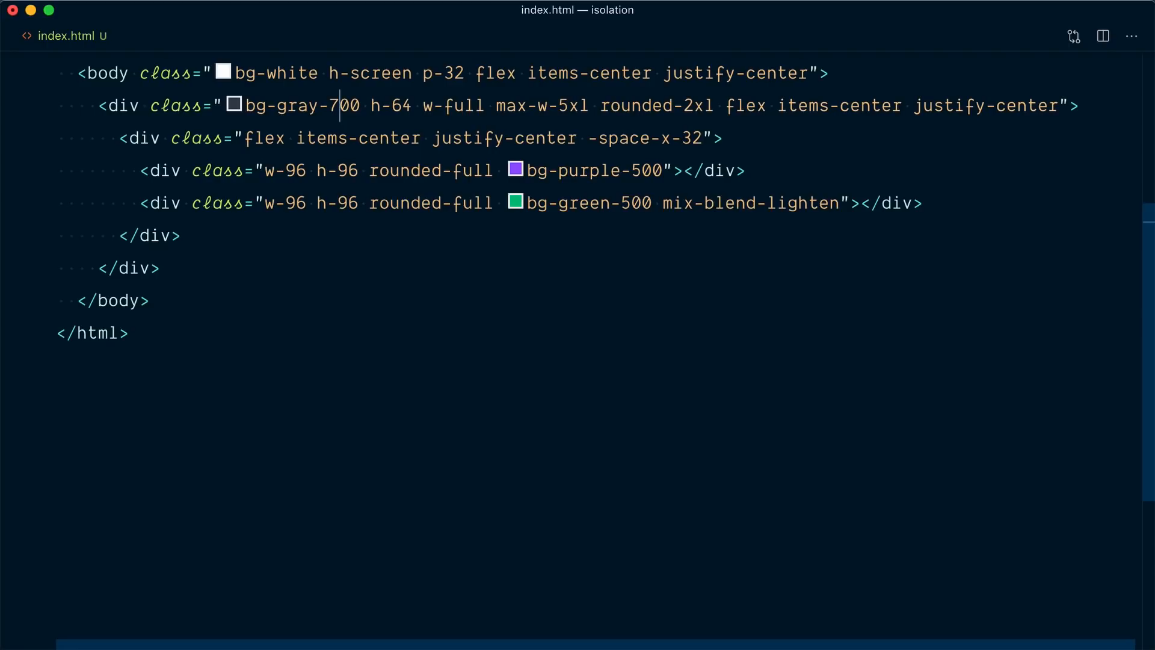
{"action": "double_click", "coordinate": [278, 73]}
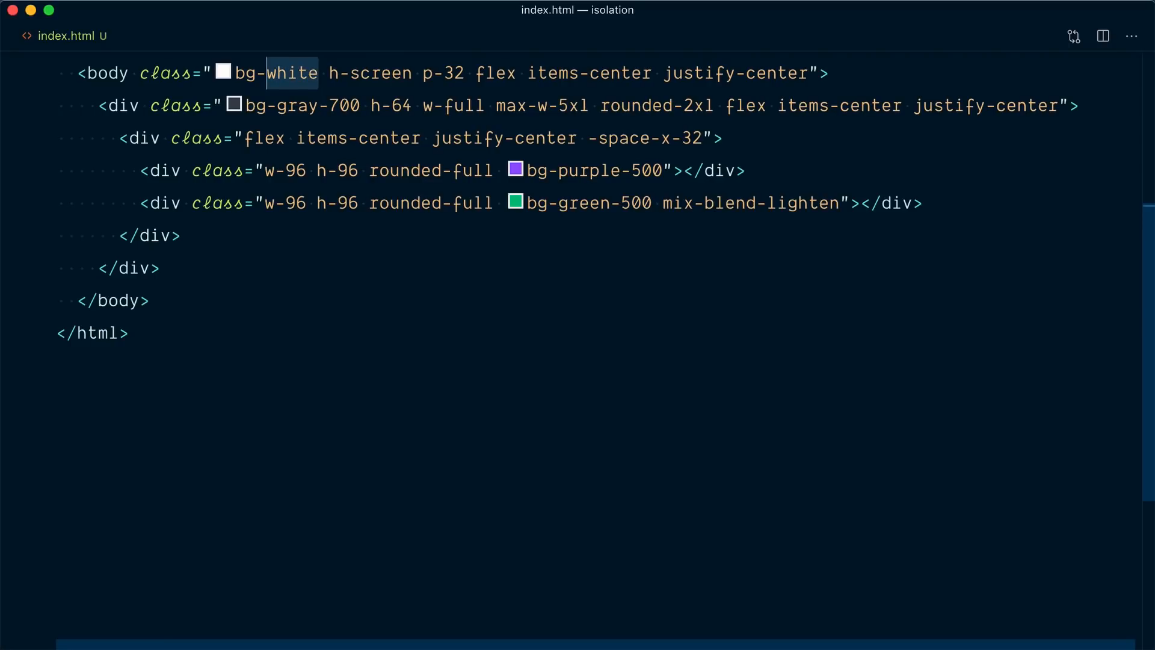
Step: Try bg-red-500 on the body, restore bg-white, and return the container to bg-gray-200
{"action": "type", "text": "bg-red-500"}
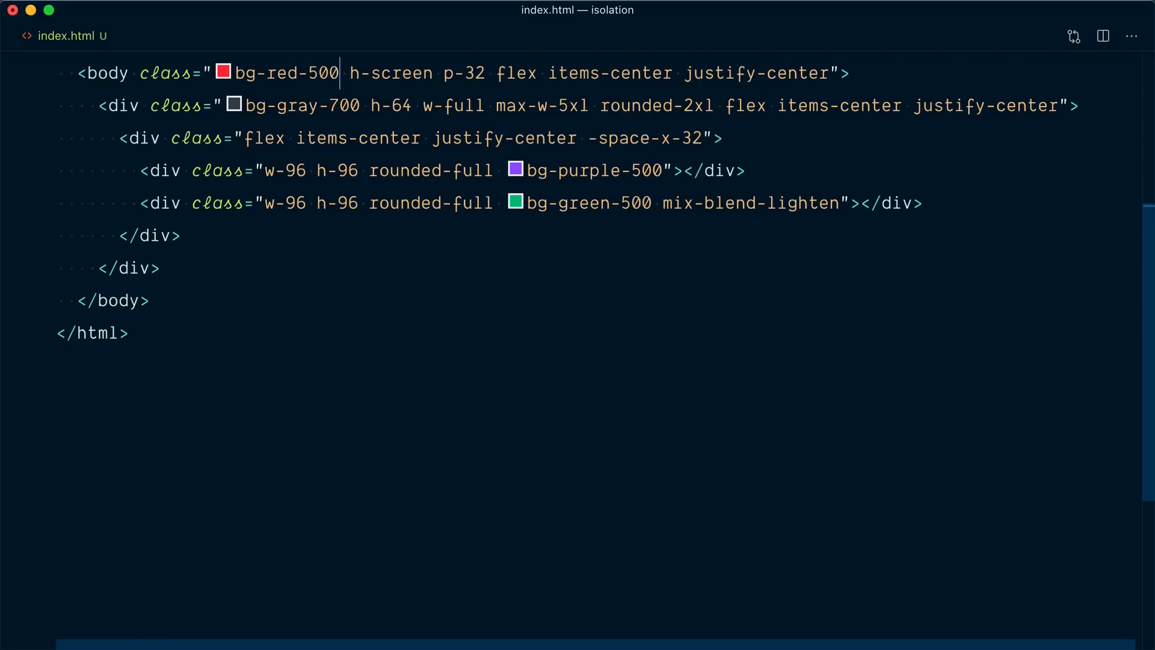
{"action": "type", "text": "bg-whi"}
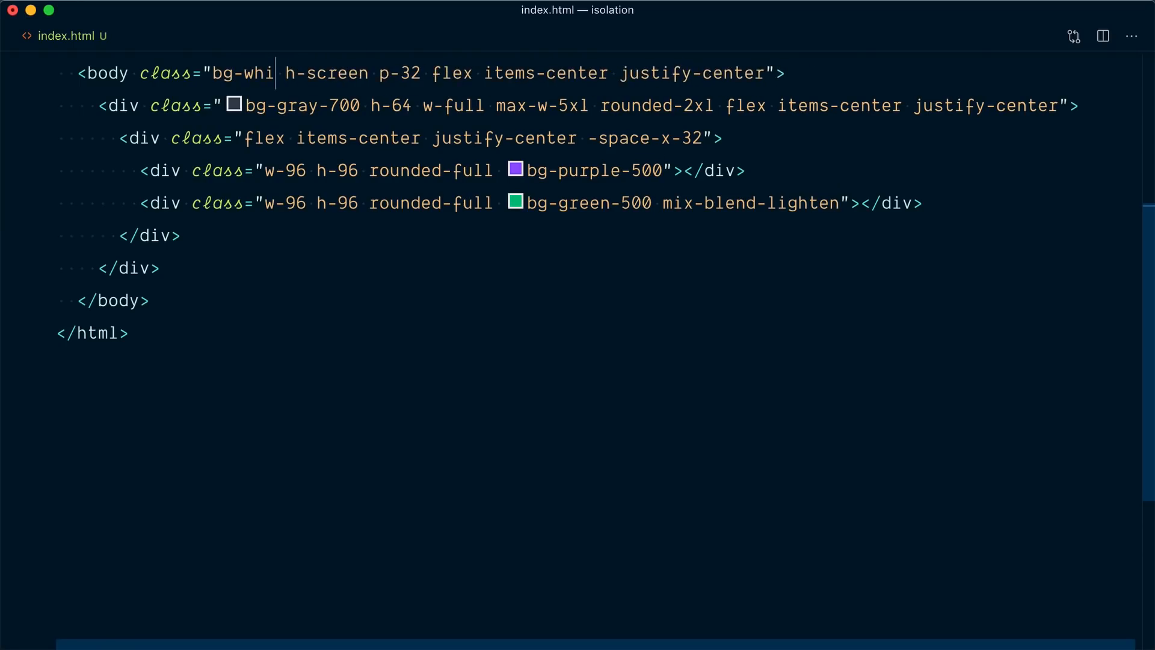
{"action": "type", "text": "te"}
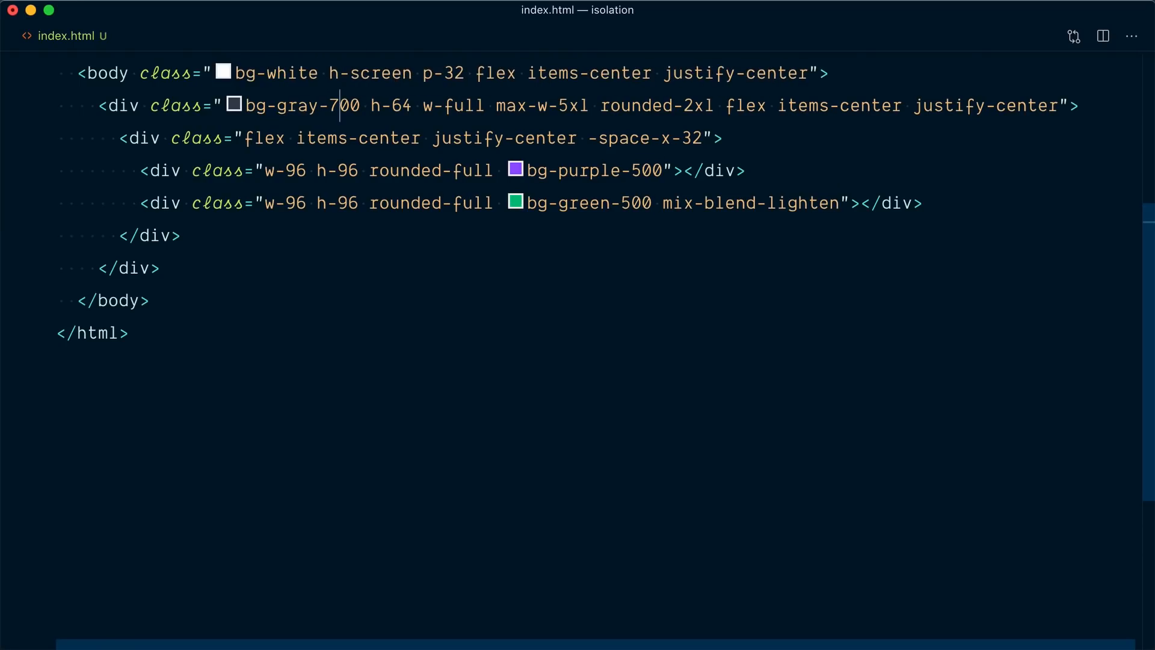
{"action": "type", "text": "200"}
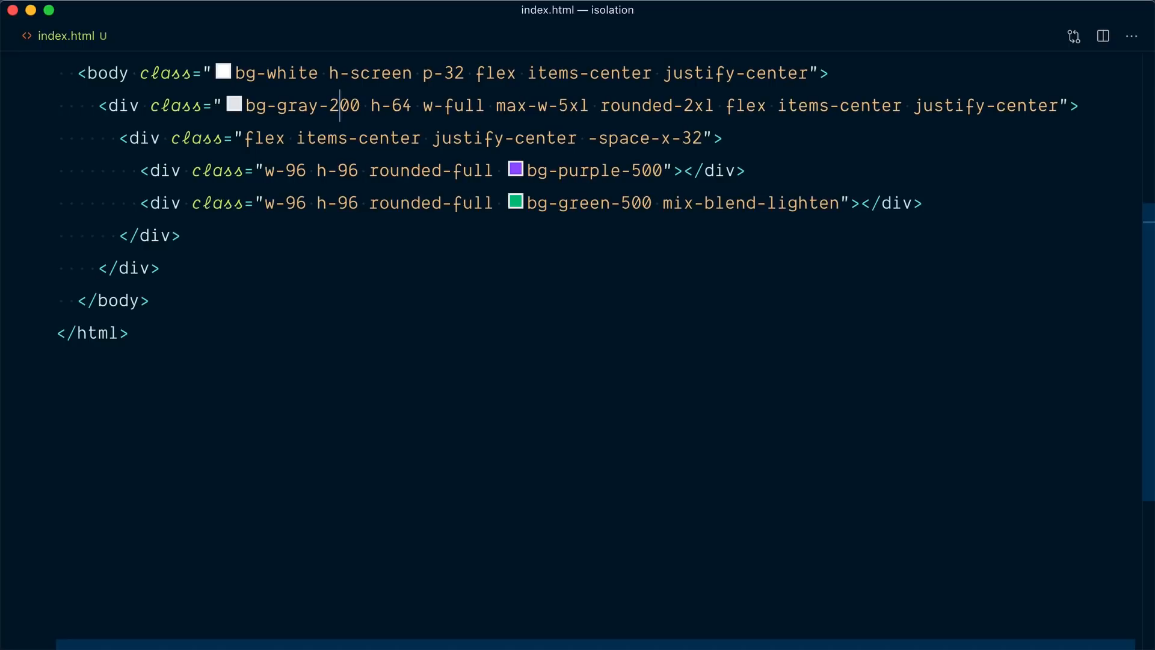
{"action": "left_click", "coordinate": [361, 105]}
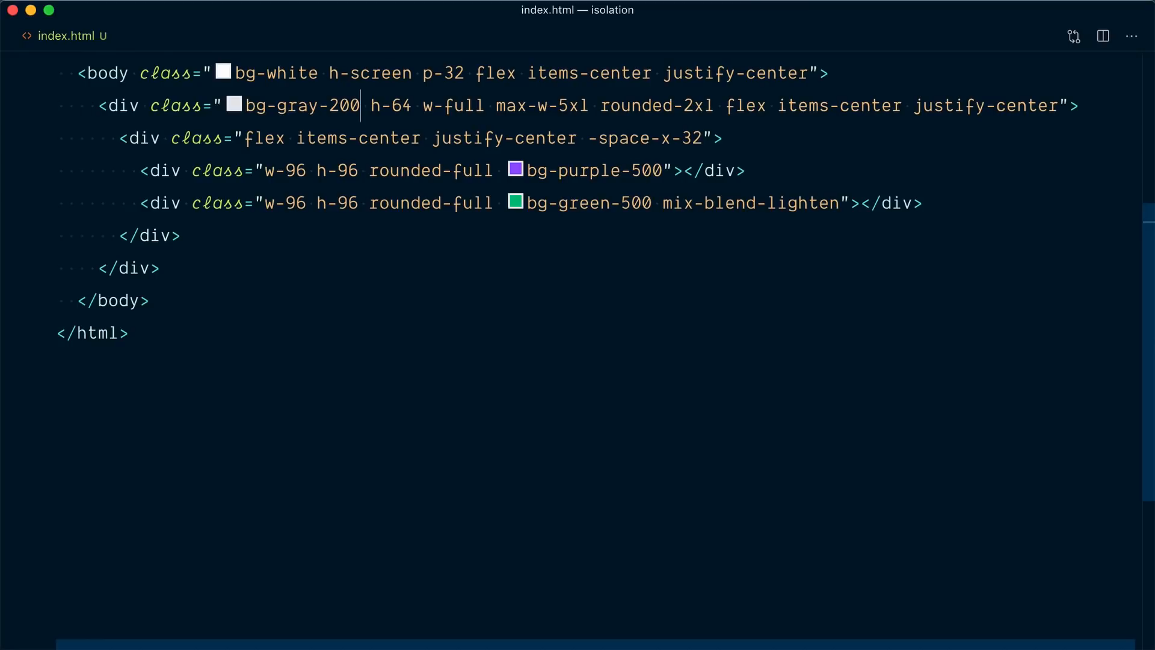
Step: Prepend 'isolate' to the class list of the div wrapping the two circles
{"action": "left_click", "coordinate": [338, 138]}
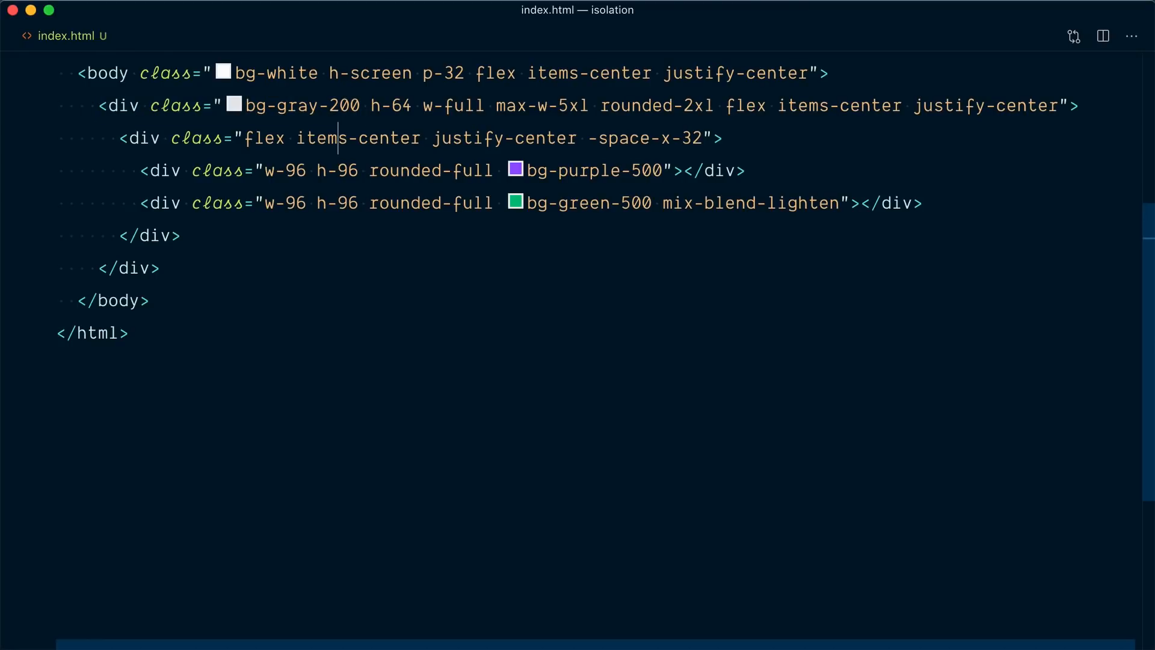
{"action": "left_click", "coordinate": [245, 138]}
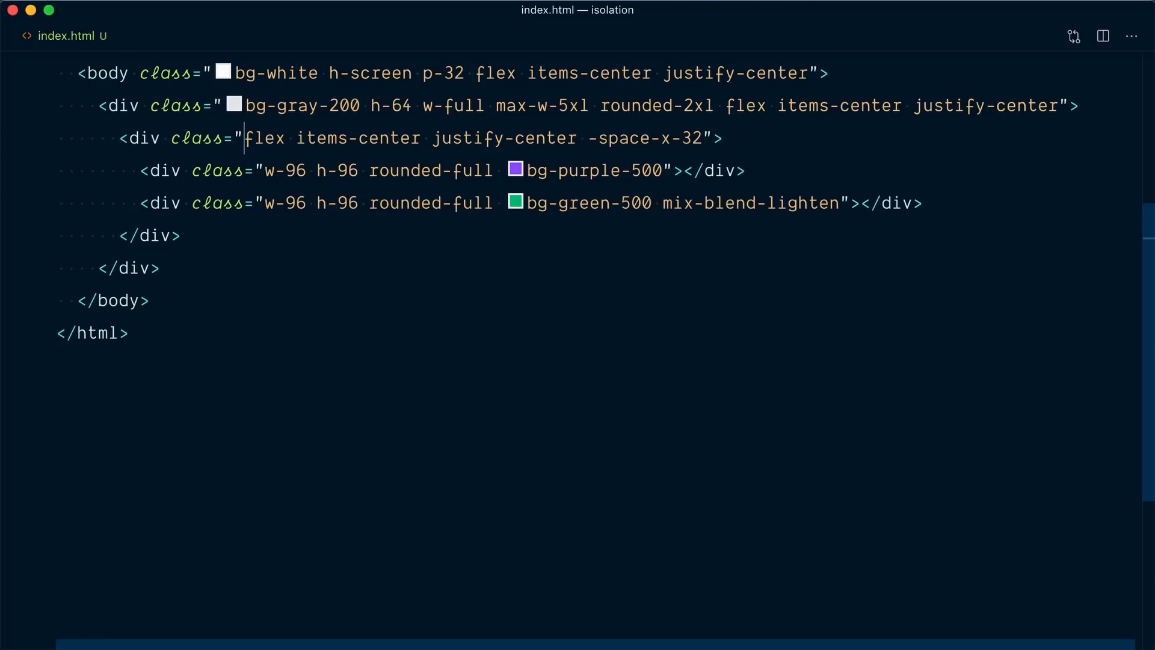
{"action": "type", "text": "isolate"}
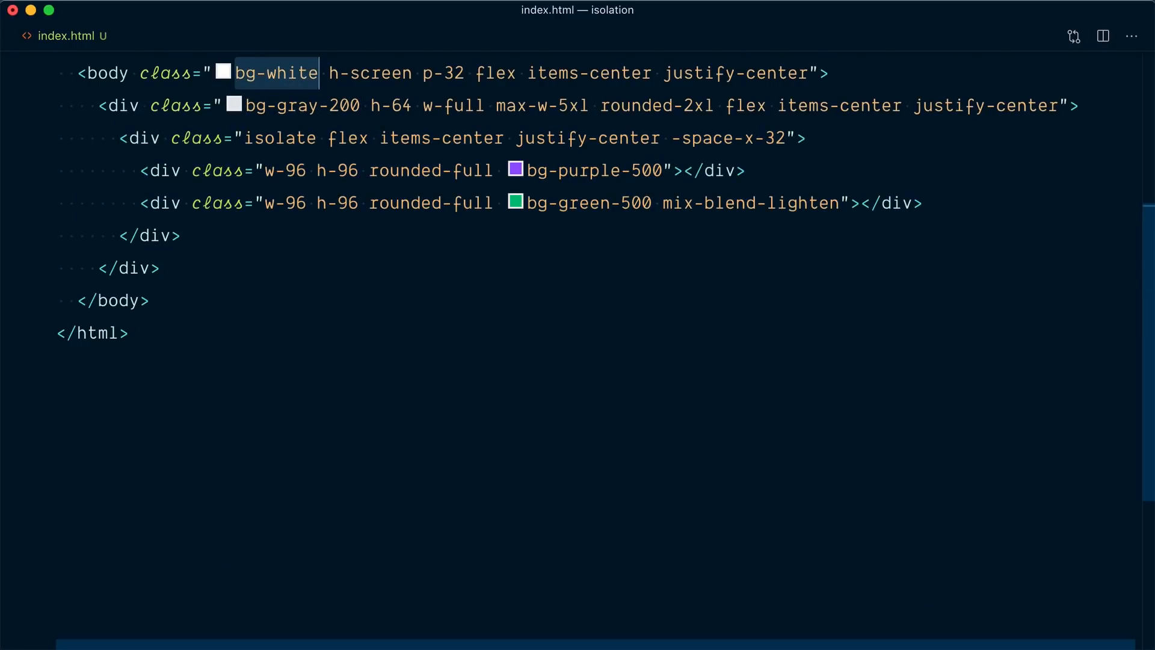
{"action": "left_click", "coordinate": [246, 138]}
{"action": "type", "text": "isolate "}
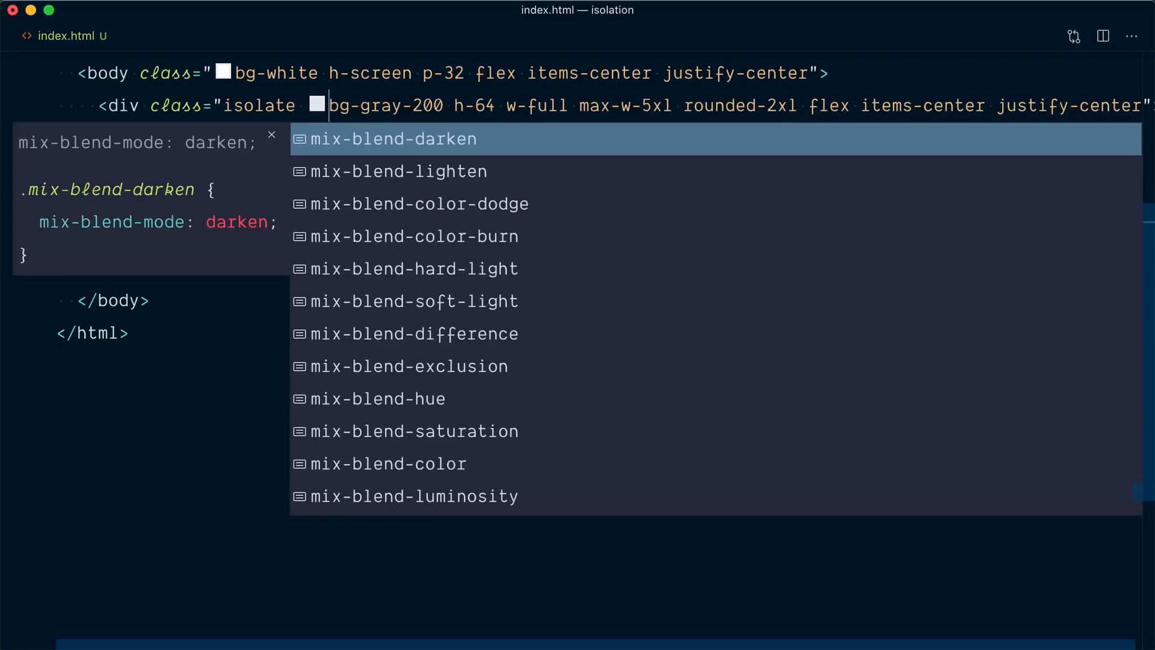
Step: Dismiss IntelliSense, remove isolate, and set the container back to bg-gray-700
{"action": "key", "text": "Escape"}
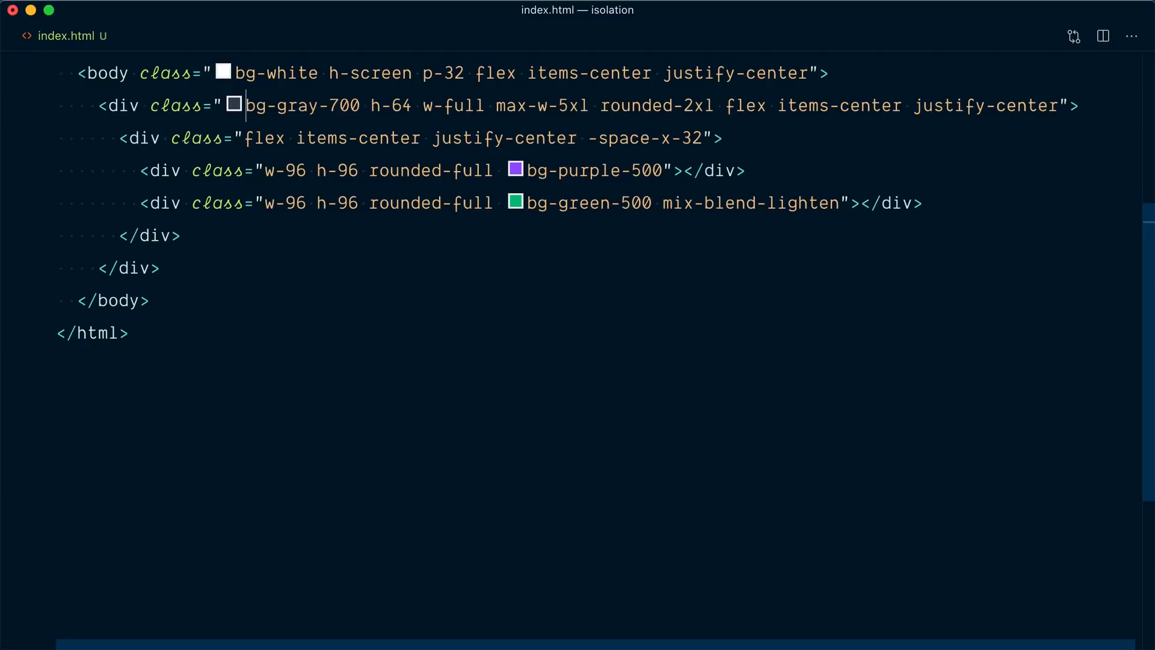
Step: Add isolate to the container div and enter isolation: ["h"] under variants in tailwind.config.js
{"action": "type", "text": "isolate"}
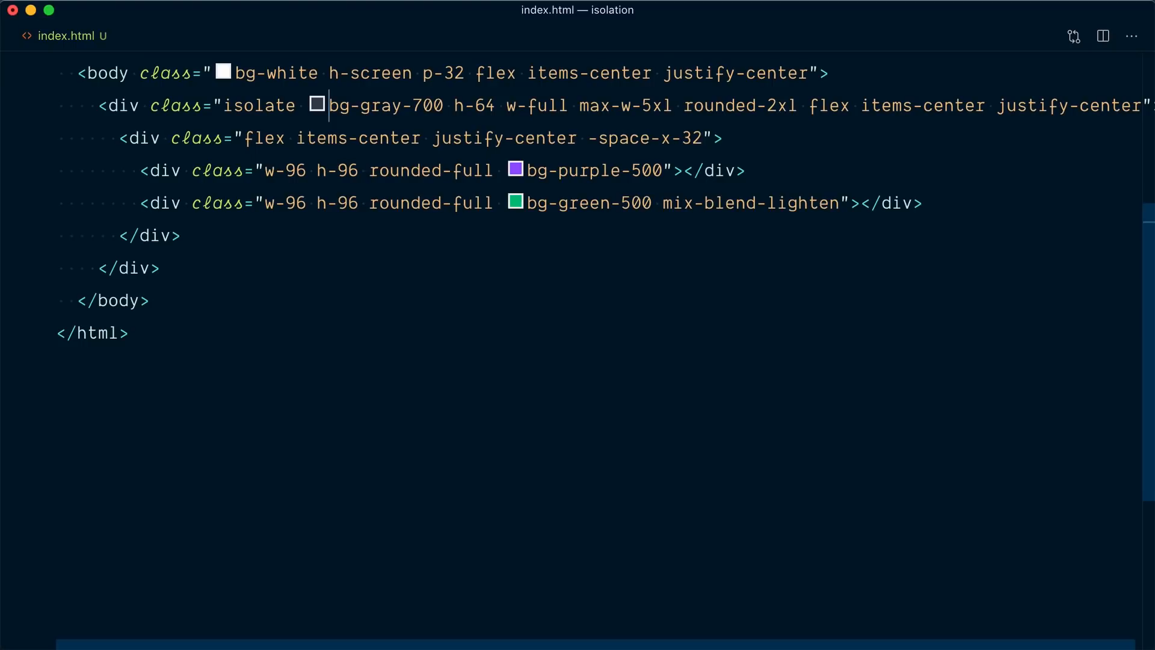
{"action": "mouse_move", "coordinate": [237, 104]}
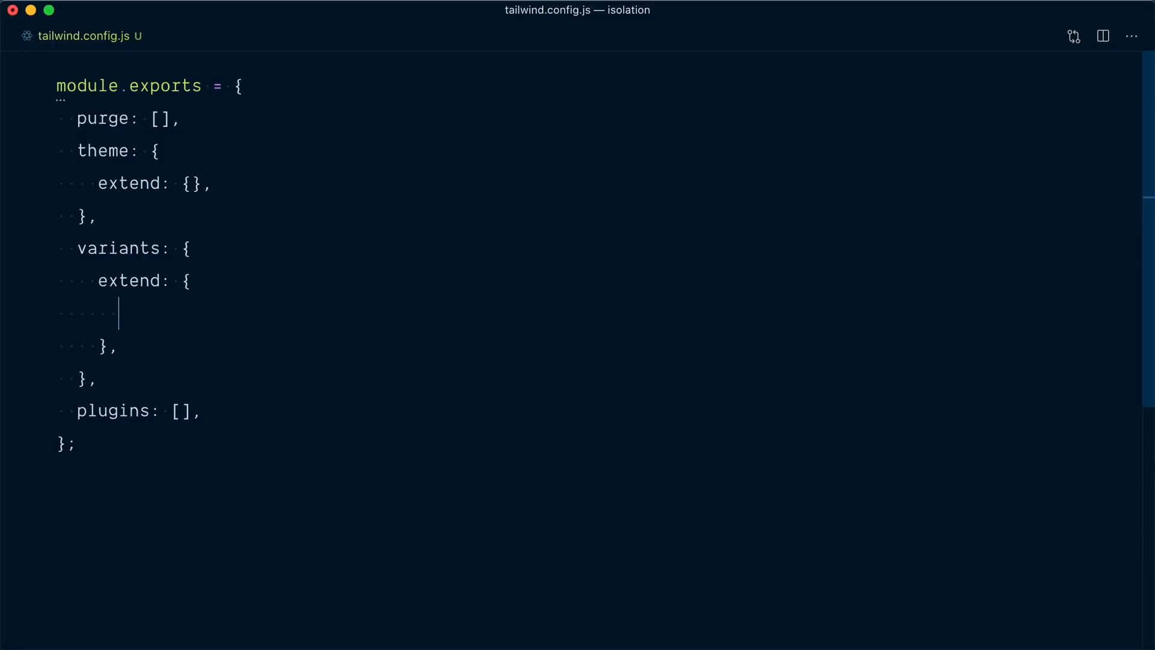
{"action": "type", "text": "isolation: [\"h\"]"}
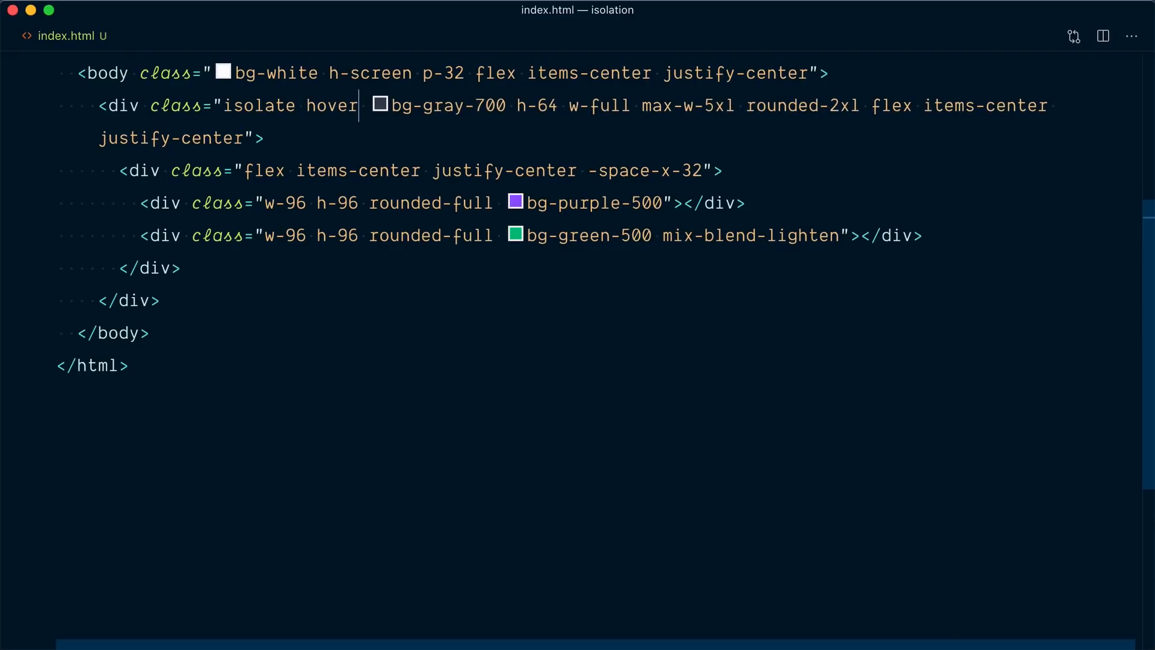
Step: Add hover:isolation-auto after isolate in the container div's classes
{"action": "type", "text": ":isolation"}
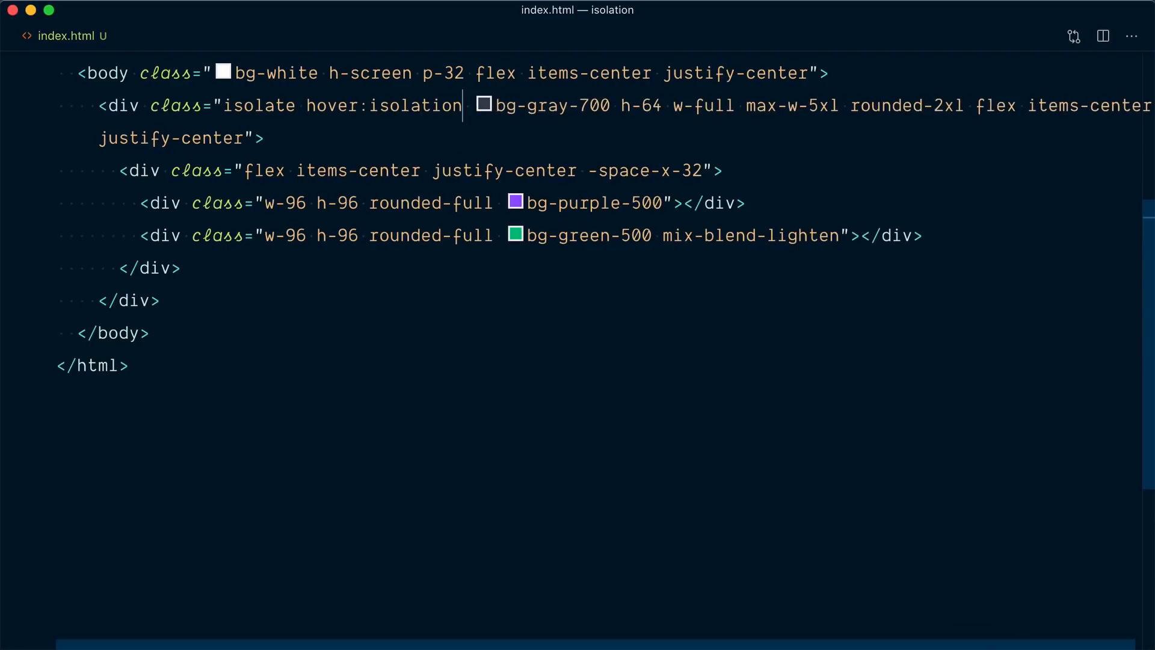
{"action": "type", "text": "-auto"}
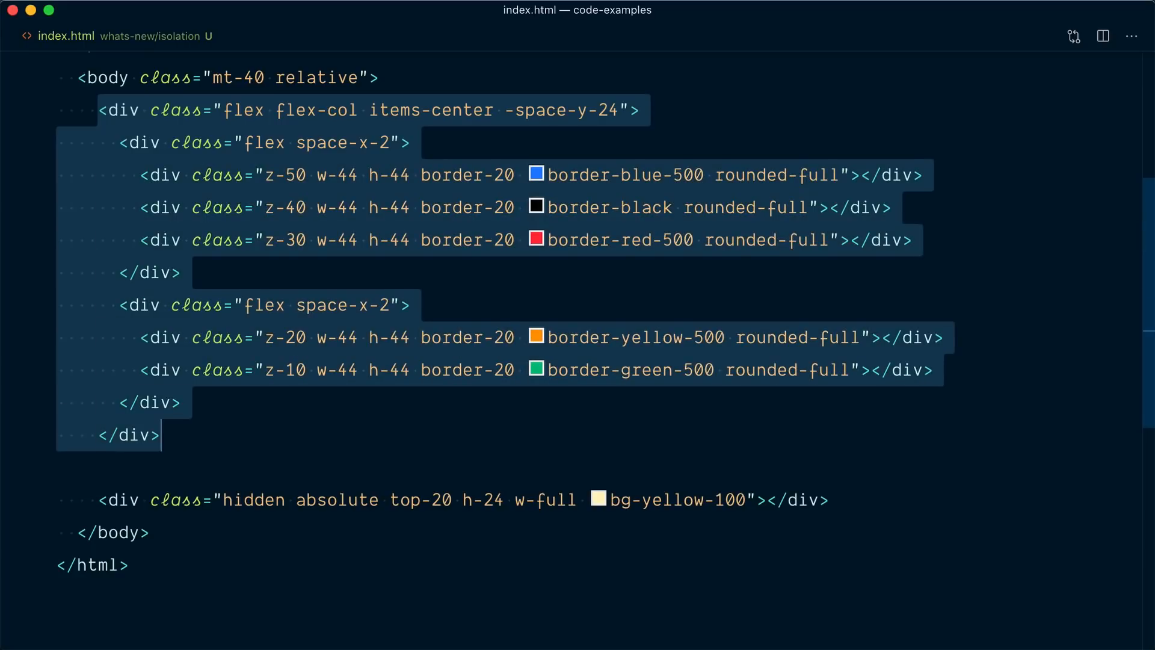
{"action": "left_click", "coordinate": [266, 174]}
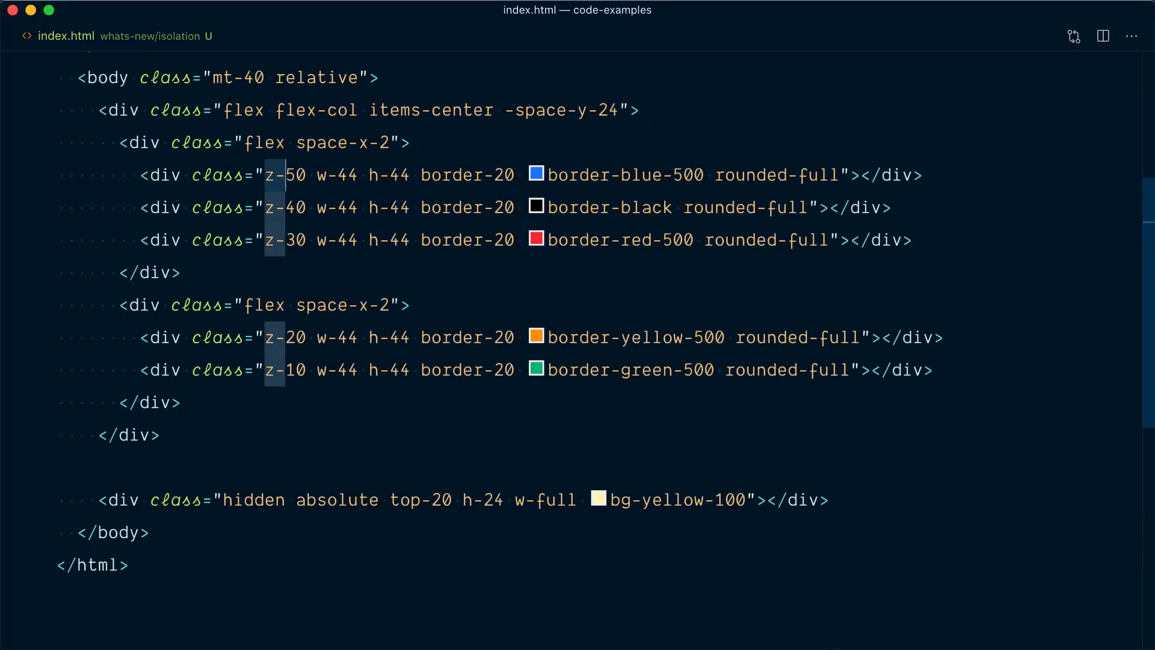
{"action": "left_click", "coordinate": [442, 499]}
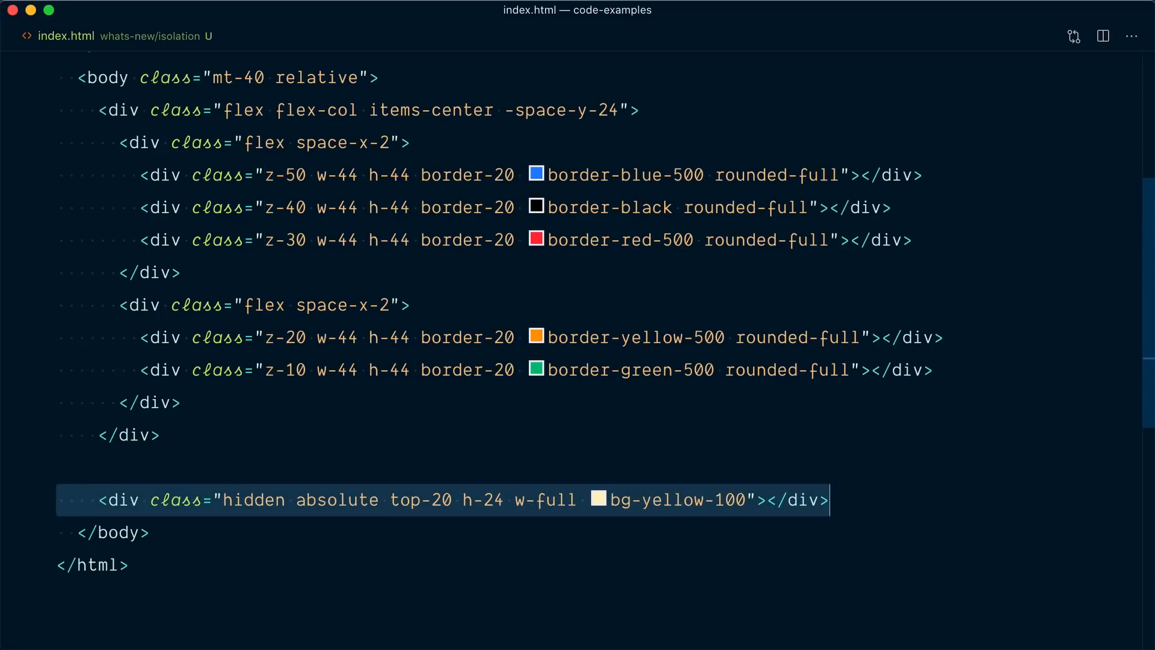
Step: Replace the yellow band div's hidden class with z-30
{"action": "double_click", "coordinate": [252, 499]}
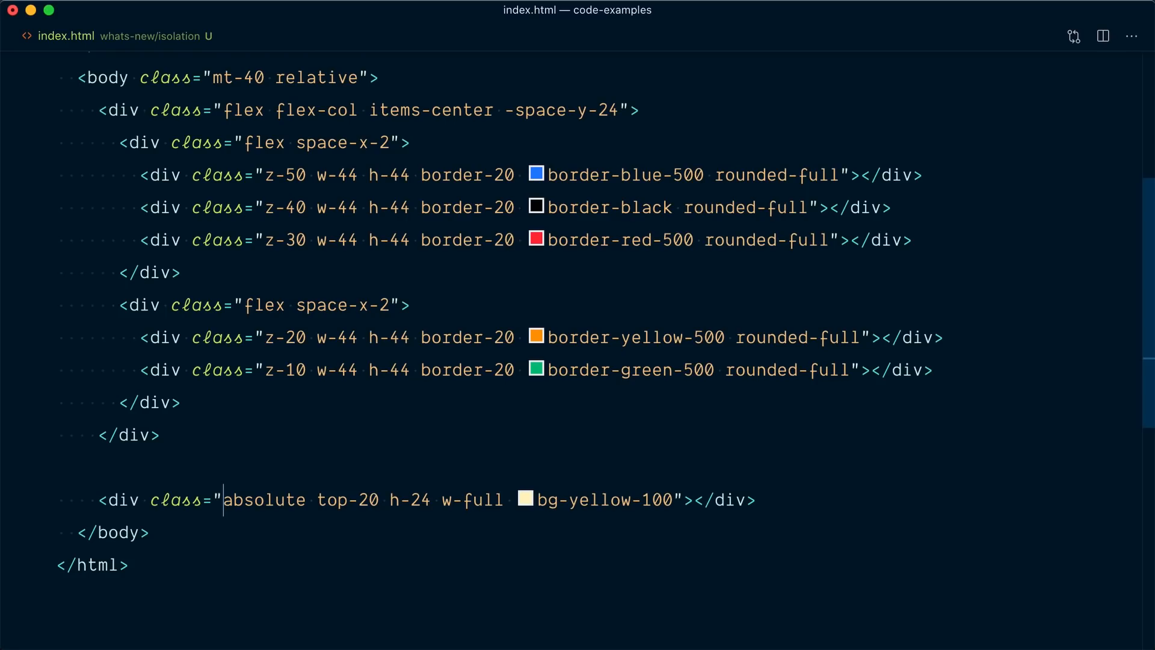
{"action": "type", "text": "z-1"}
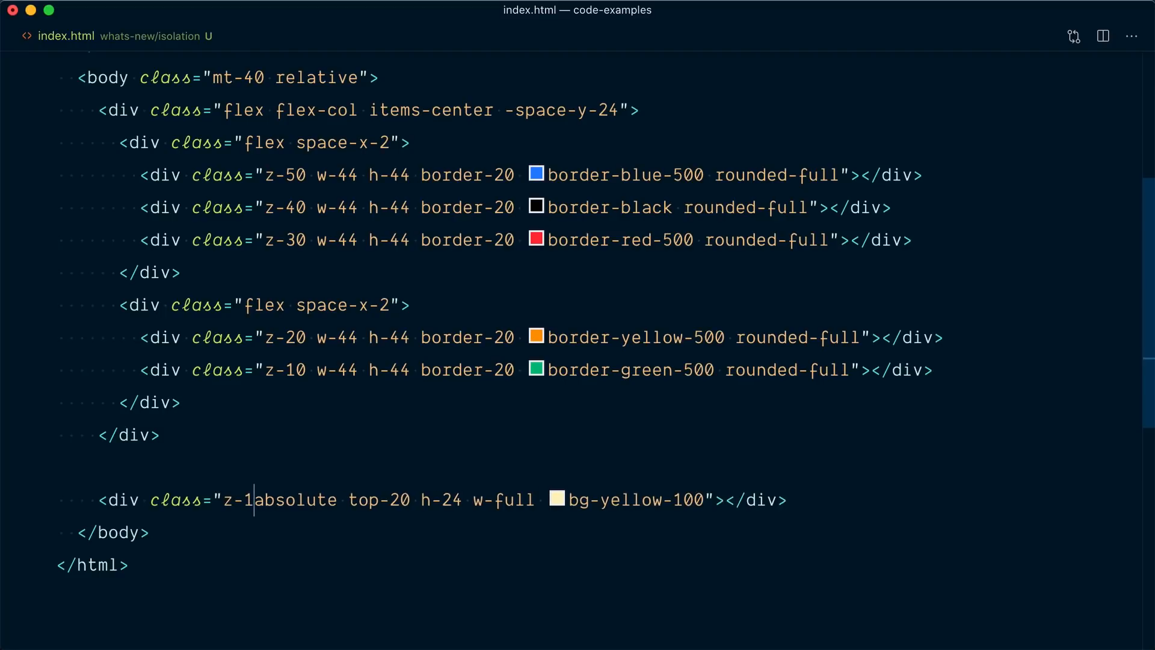
{"action": "type", "text": "0"}
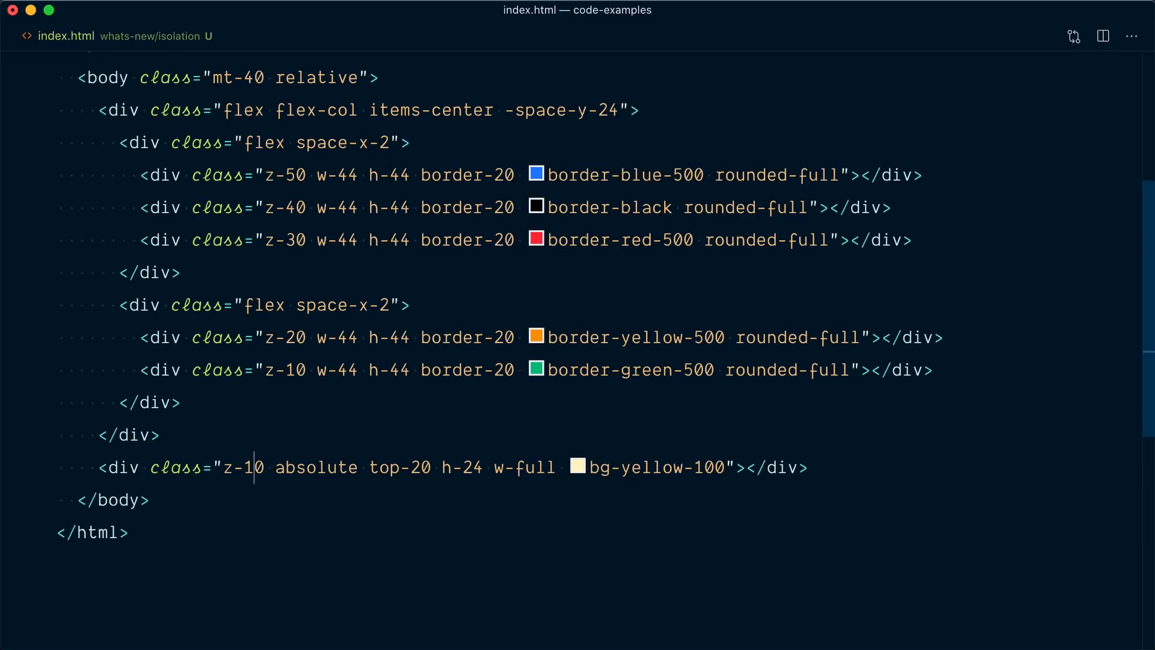
{"action": "type", "text": "3"}
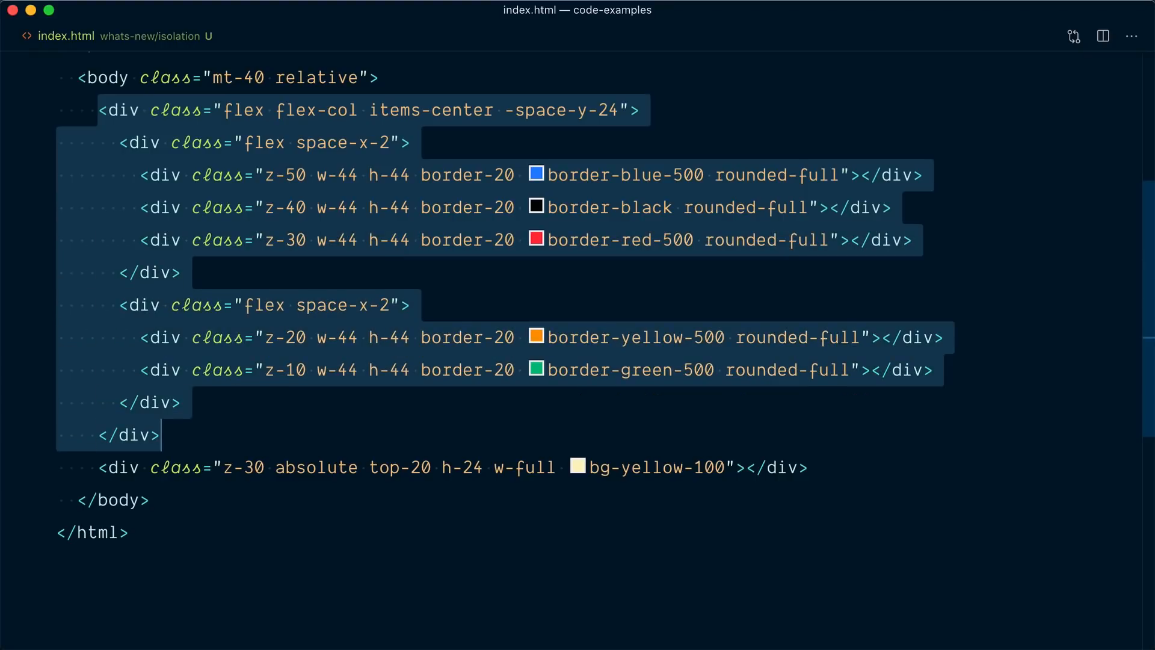
{"action": "left_click", "coordinate": [226, 110]}
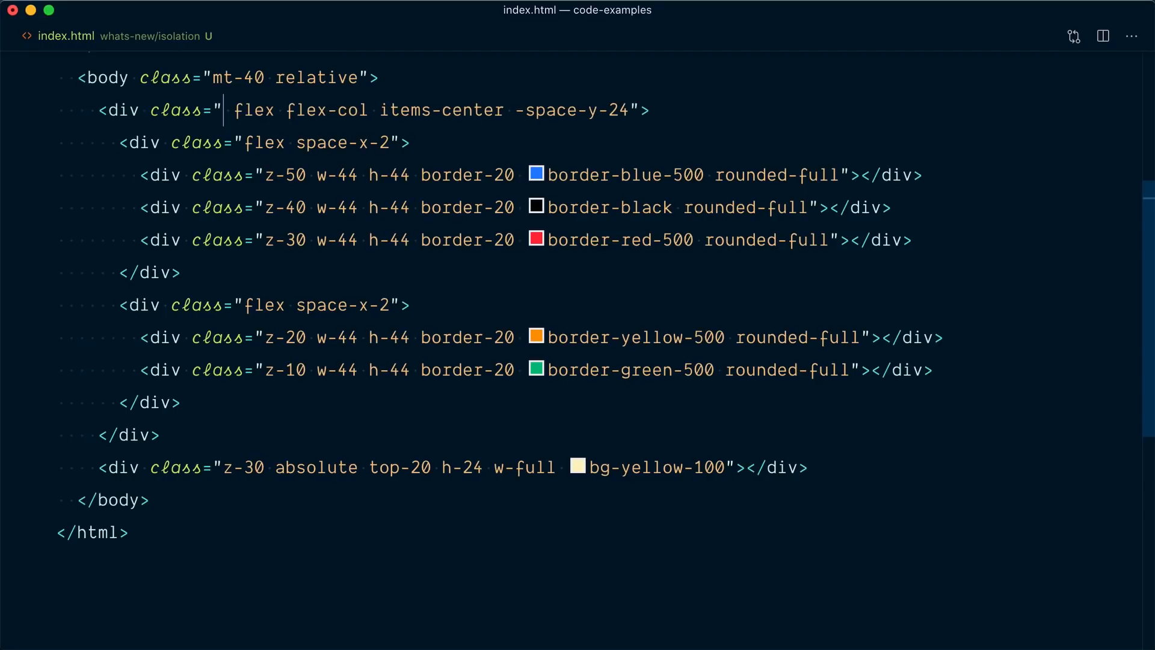
{"action": "type", "text": "opacity-100"}
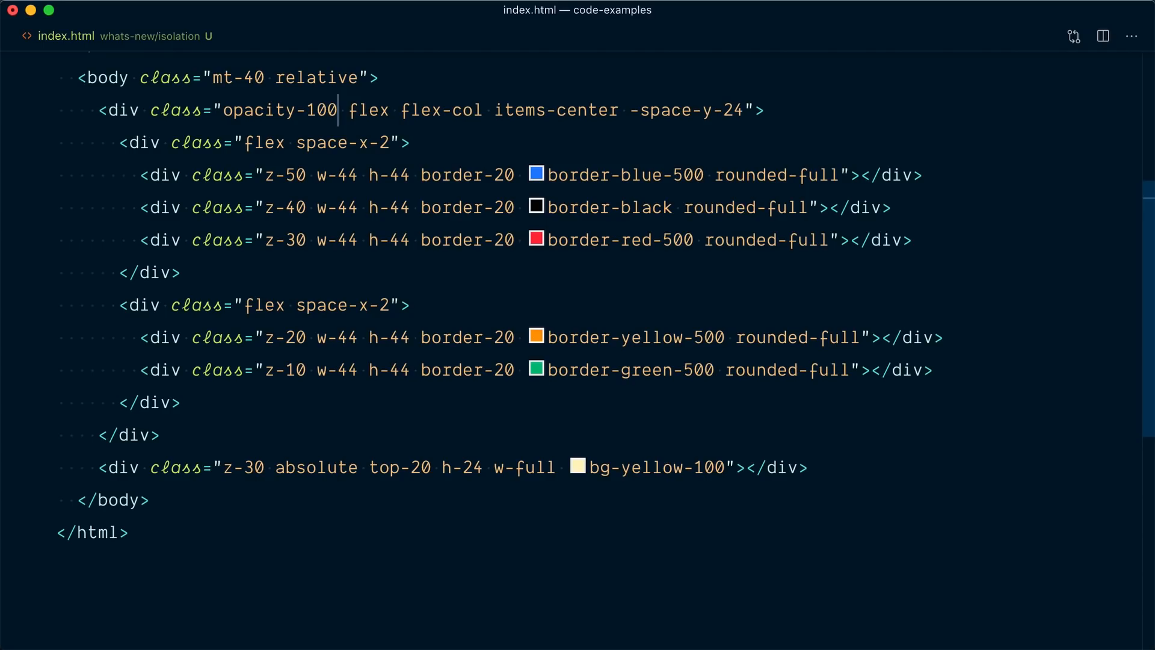
{"action": "key", "text": "Backspace"}
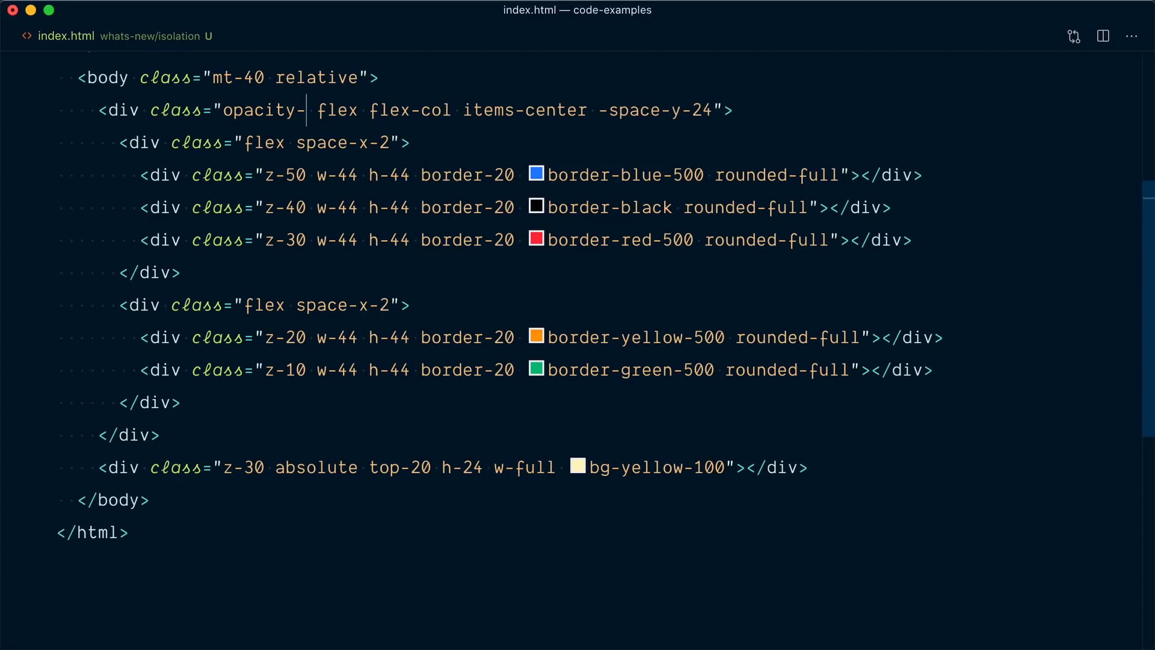
{"action": "key", "text": "Backspace"}
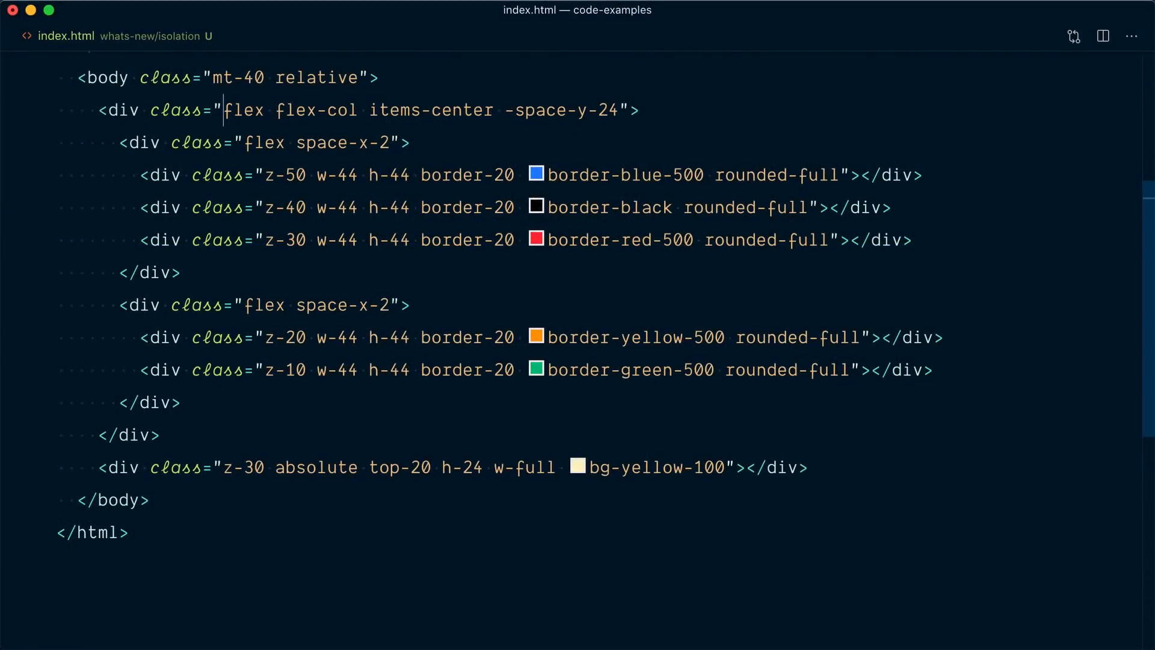
Step: Try mix-blend-screen, then prepend relative z-0 to the outer circles container's classes
{"action": "type", "text": "m"}
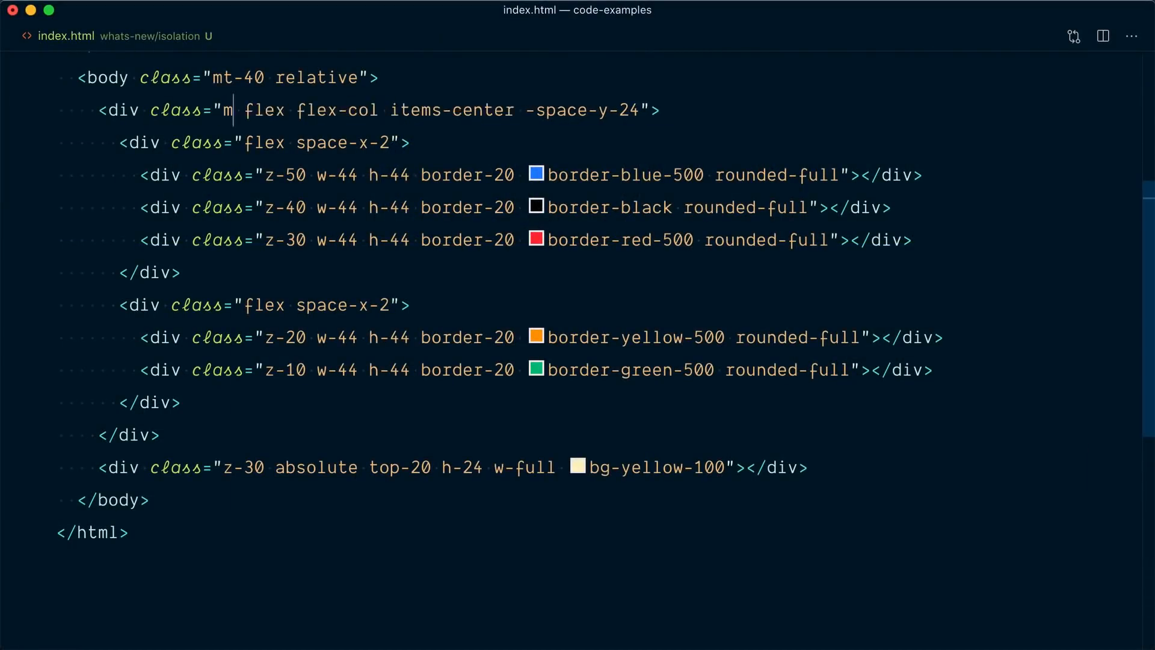
{"action": "type", "text": "ix-blend-scre"}
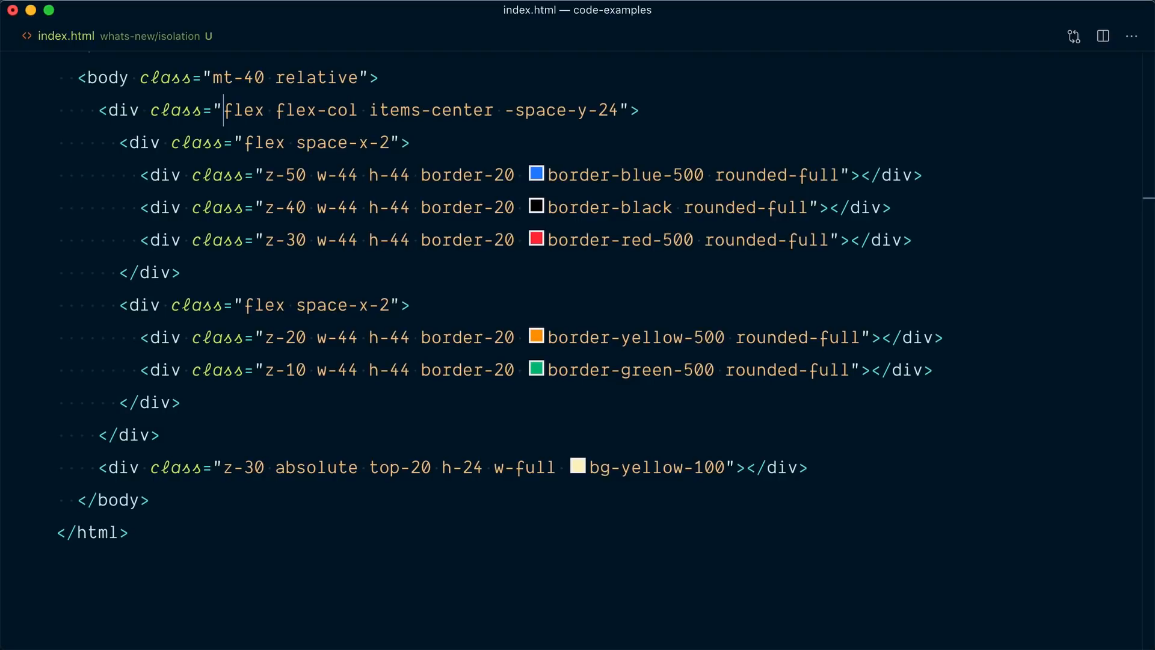
{"action": "type", "text": "relative z-0"}
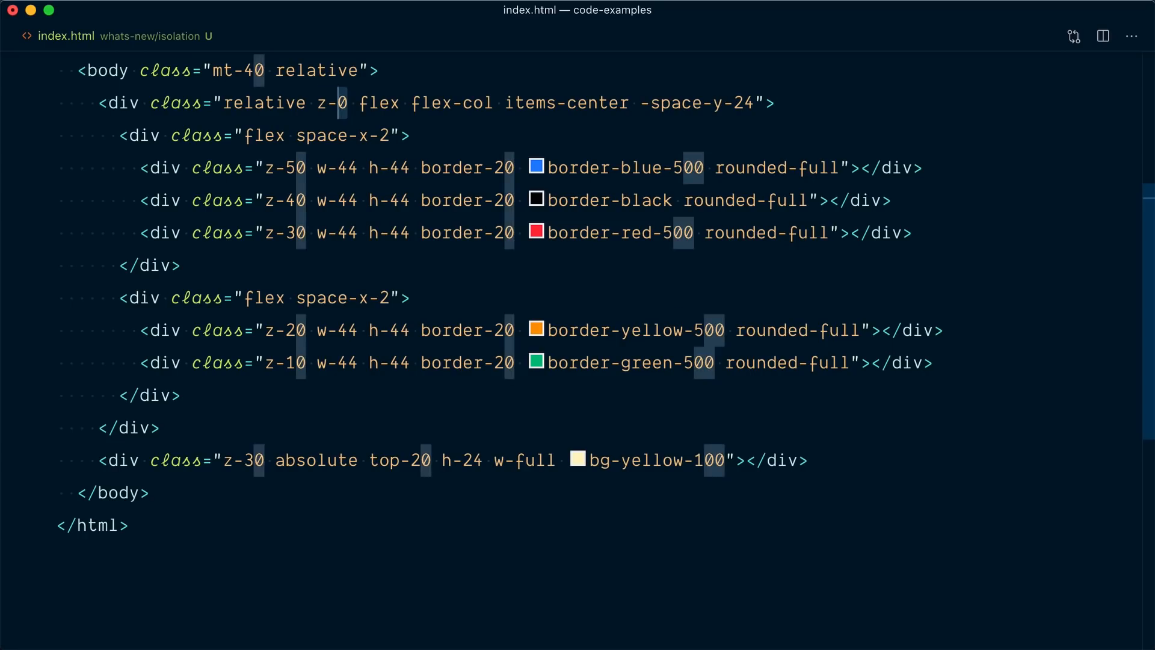
Step: Overwrite z-0 on the outer circles container with relative
{"action": "left_click", "coordinate": [224, 102]}
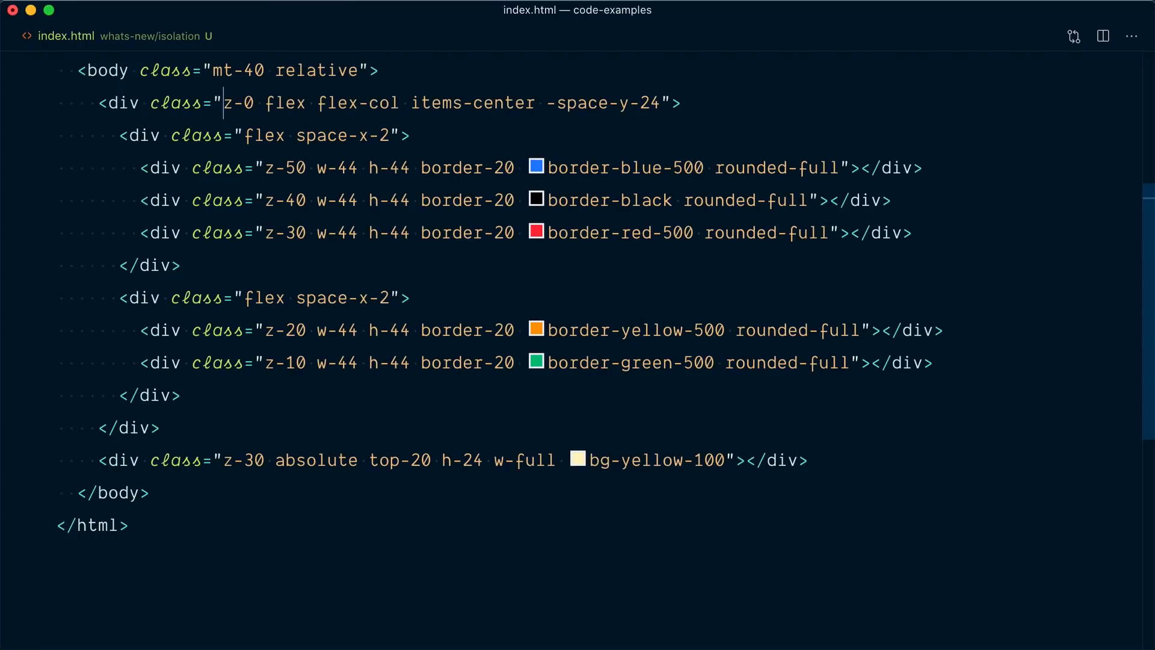
{"action": "double_click", "coordinate": [238, 102]}
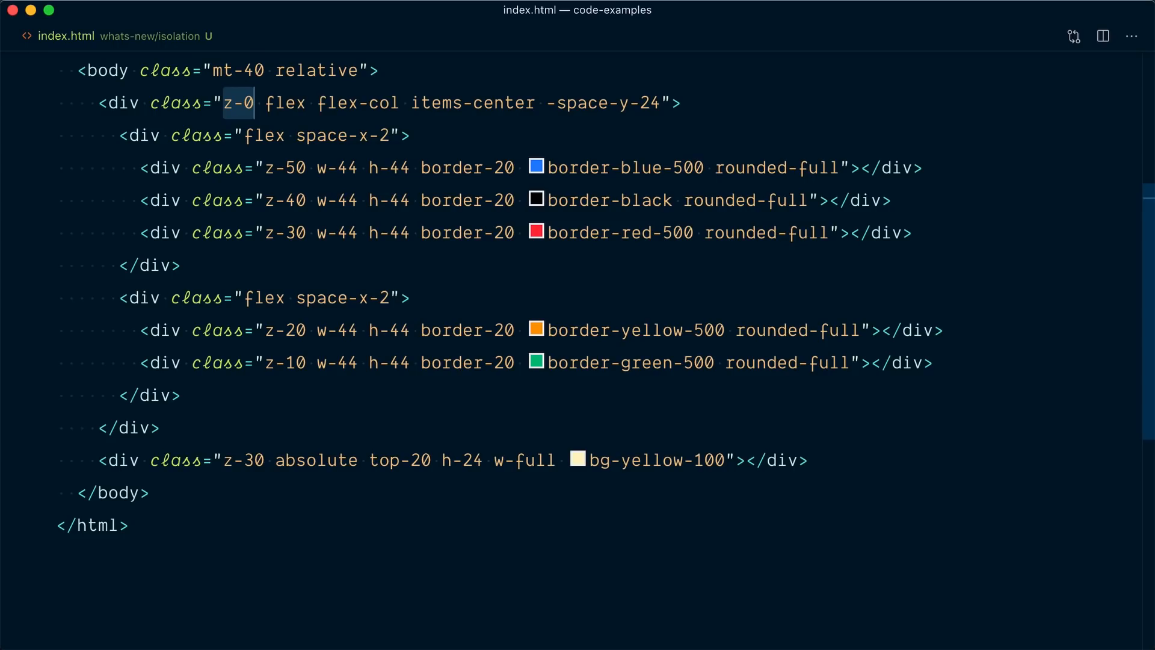
{"action": "type", "text": "relati"}
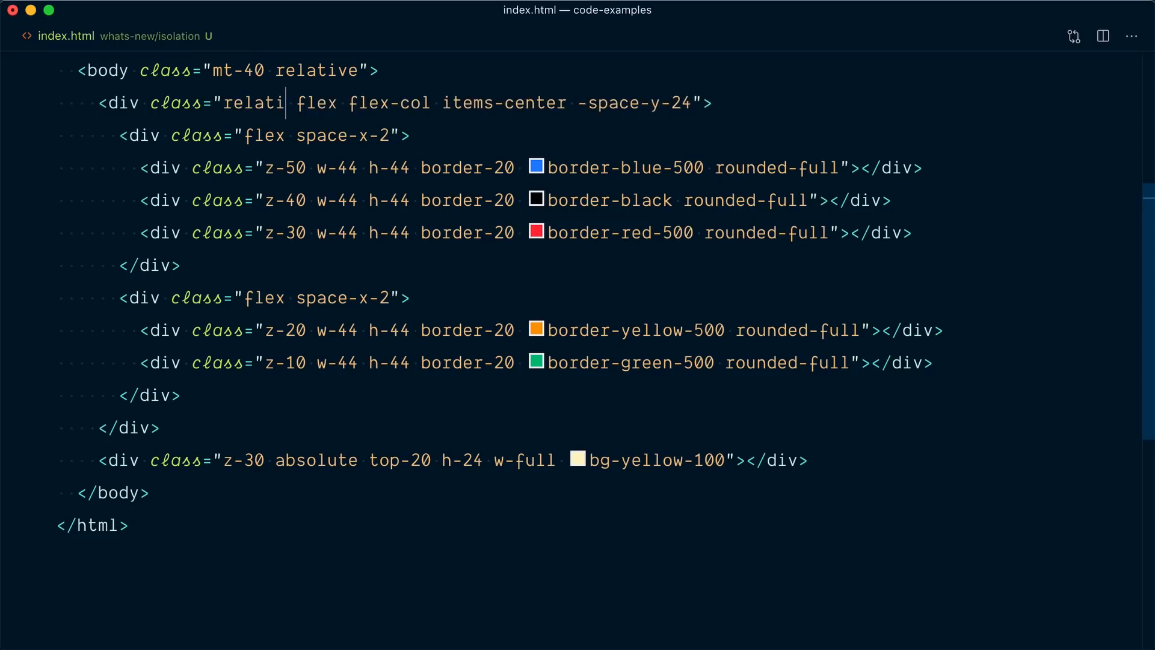
{"action": "type", "text": "ve"}
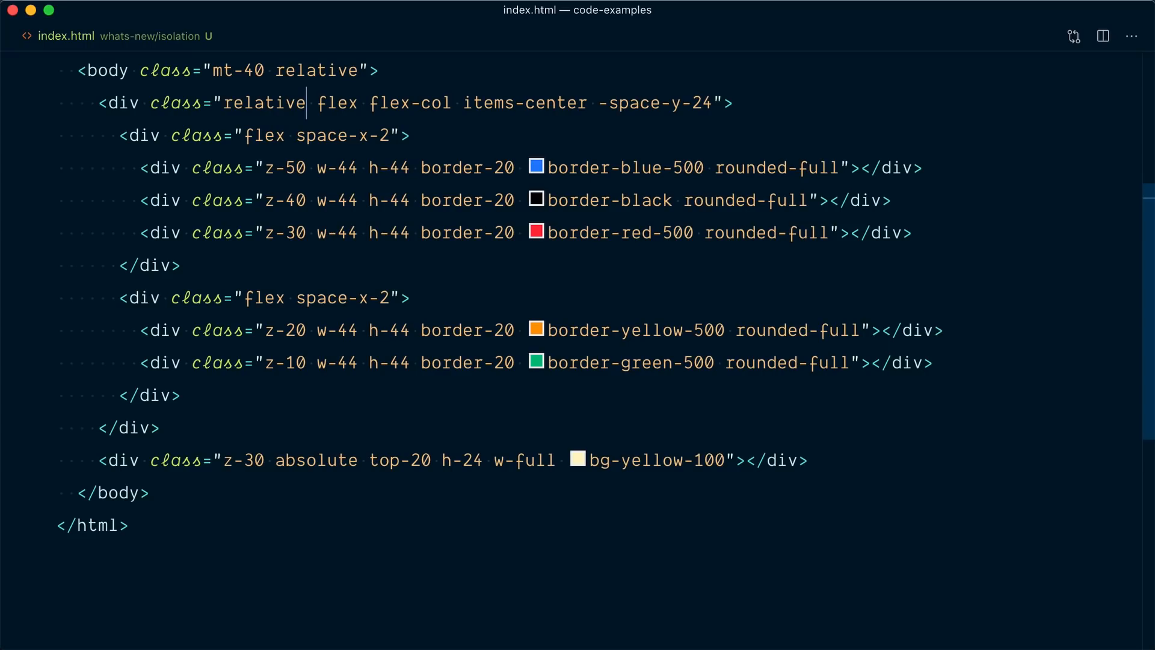
Step: Change the outer circles div's 'relative' class to 'isolate', keeping its flex classes
{"action": "key", "text": "Backspace"}
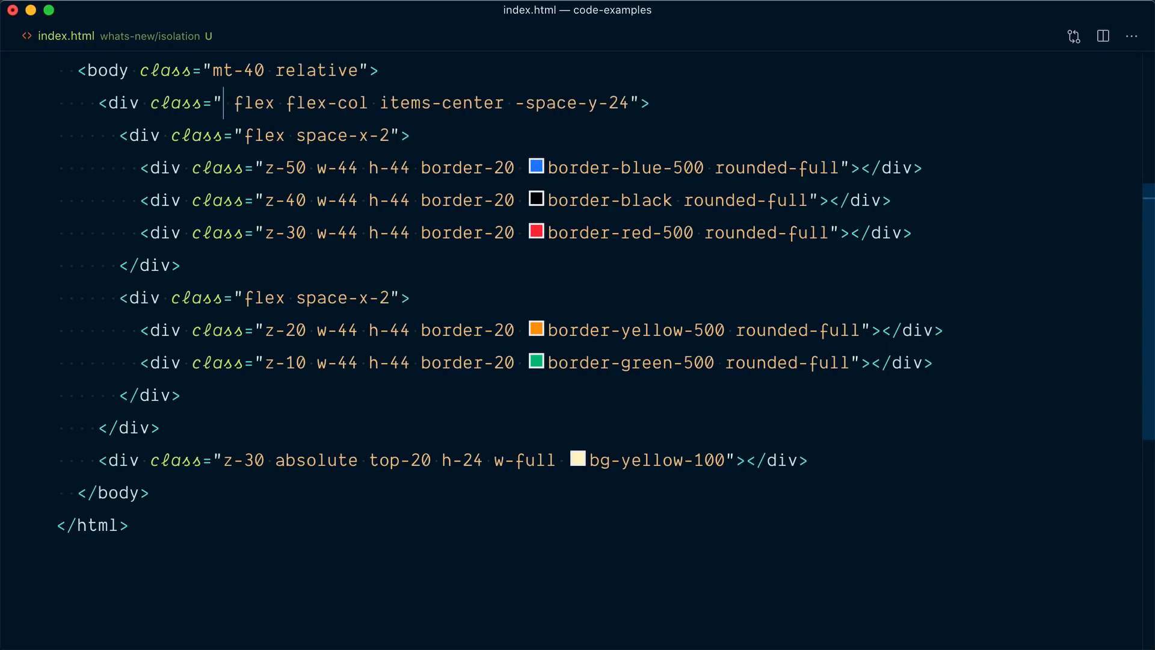
{"action": "type", "text": "isolate"}
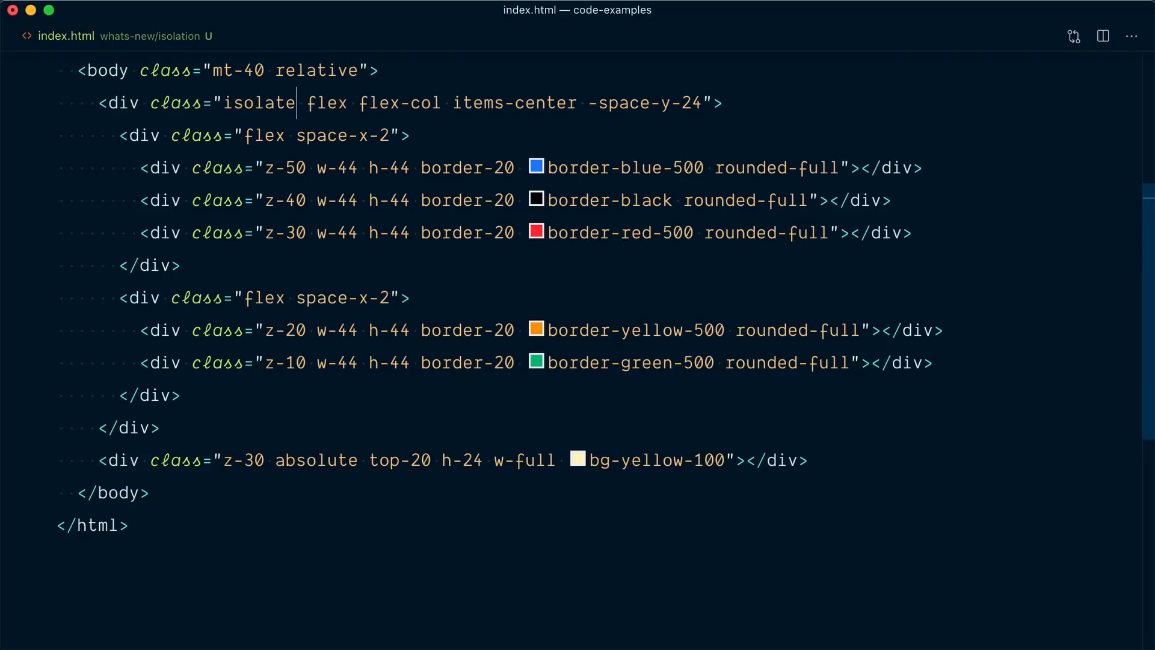